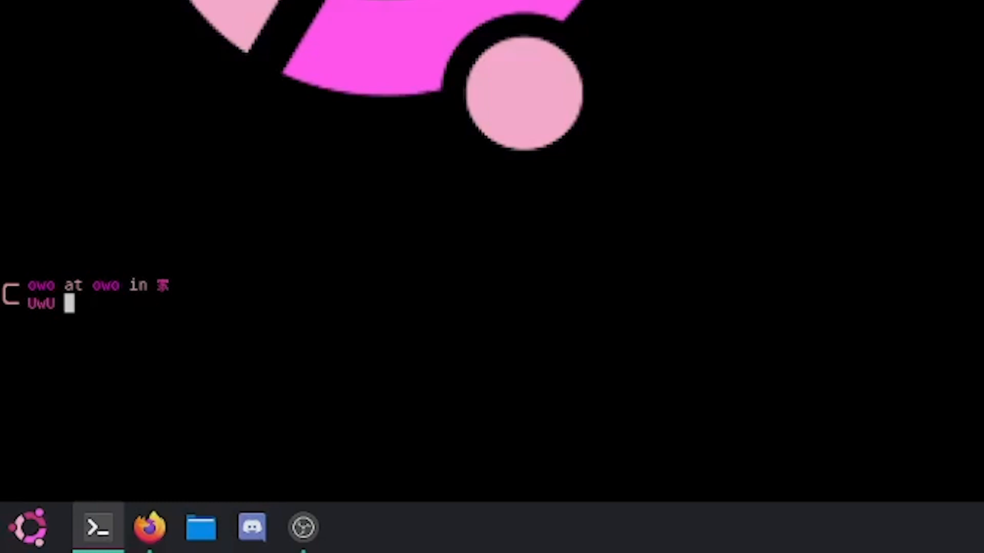
- Run lsblk to list block devices: sda (119.2G, two partitions), sdb and sr0
text(lsblk)
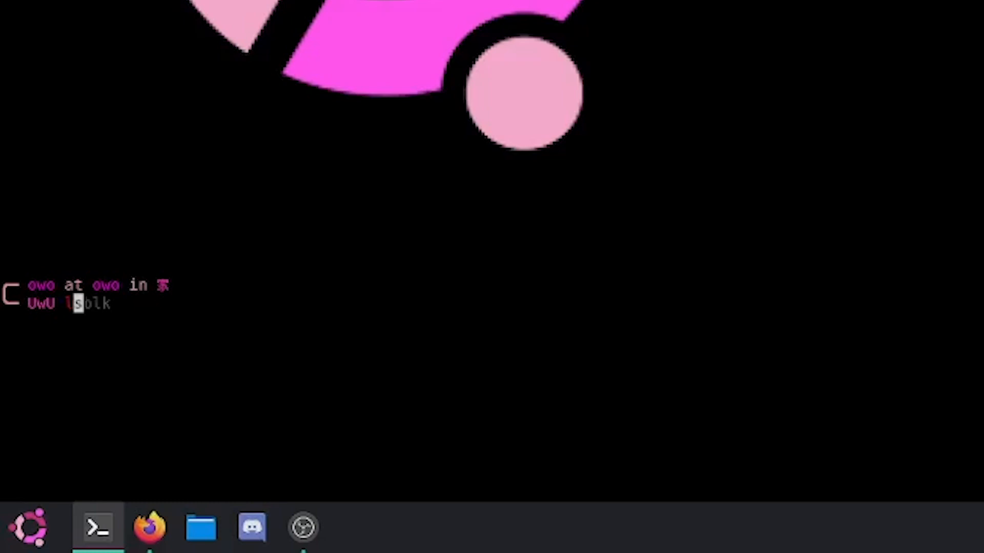
text(lsblk)
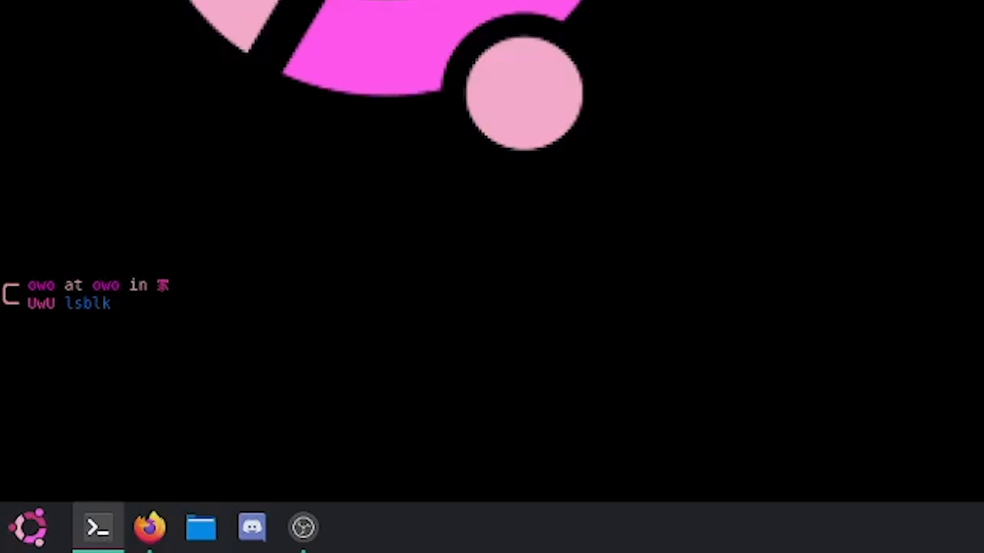
key(Return)
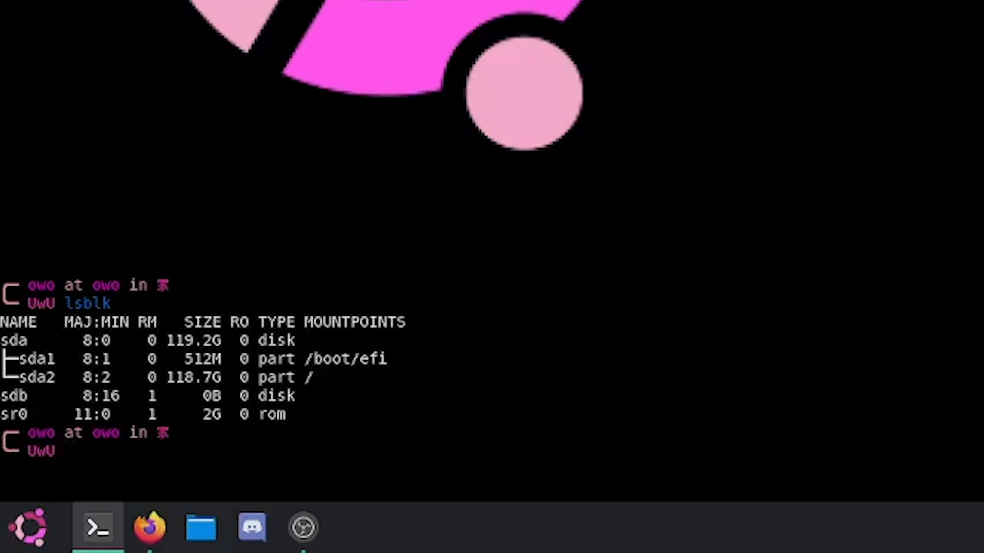
- Run sudo apt install smartmontools with the password, confirming it's already the newest version
text(sudo apt install smartmontools)
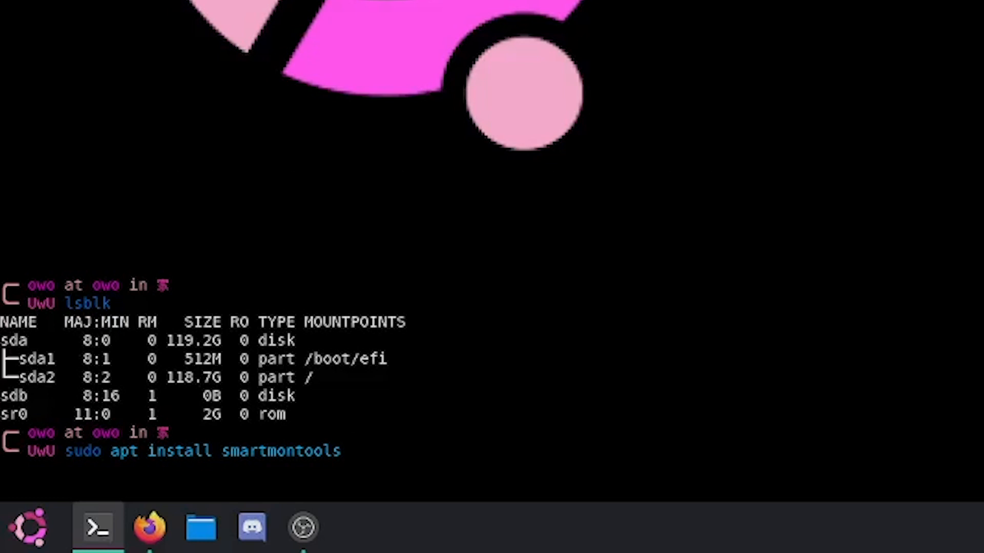
key(Return)
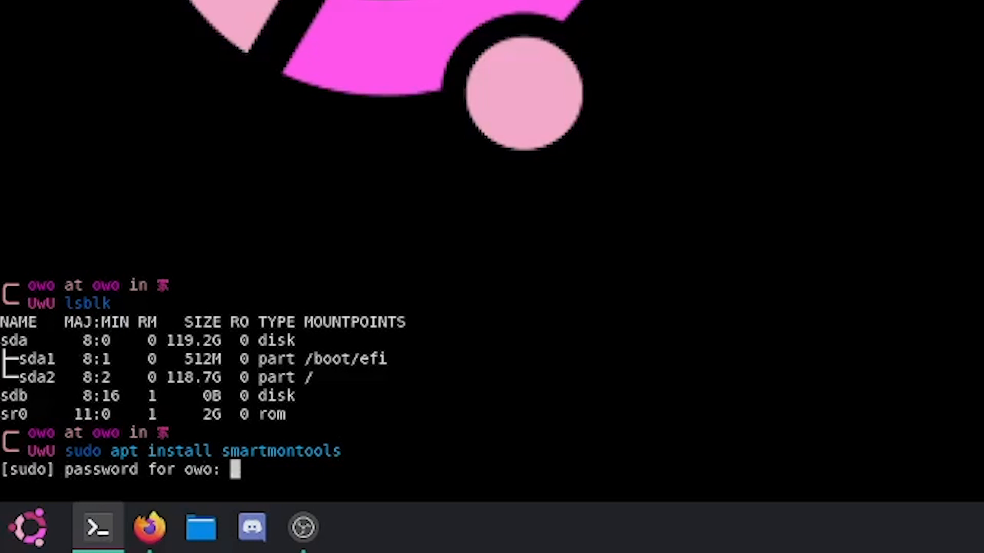
key(Return)
text(sudo smartctl)
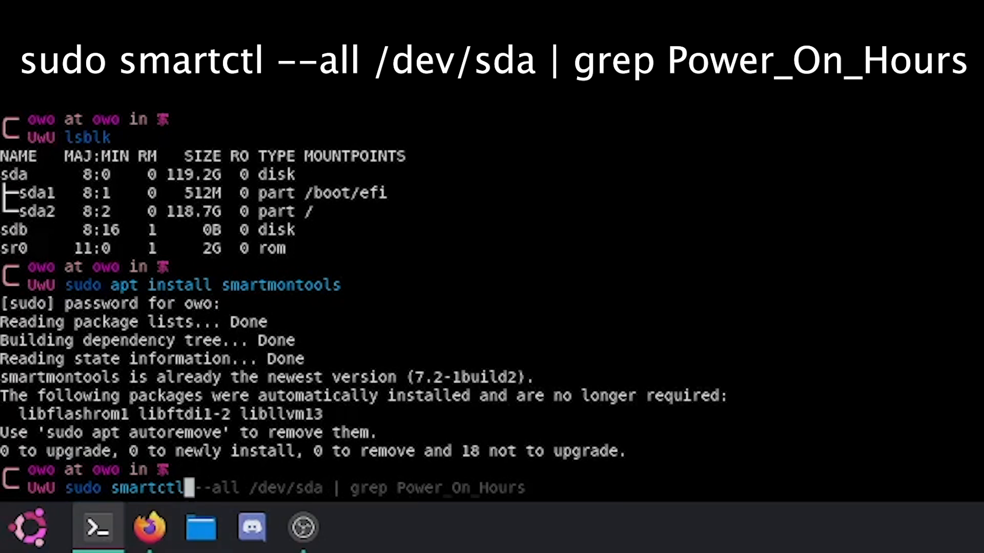
- Type sudo smartctl --all /dev/sda | grep Power_On_Hours at the prompt without running it
key(Right)
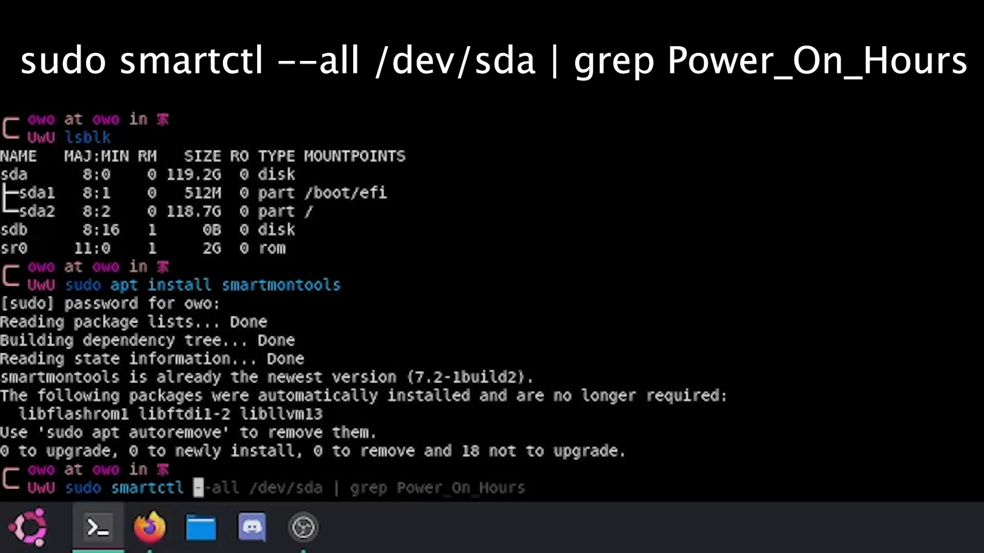
mouse_move(201, 488)
text( --all /dev/sda | grep Power)
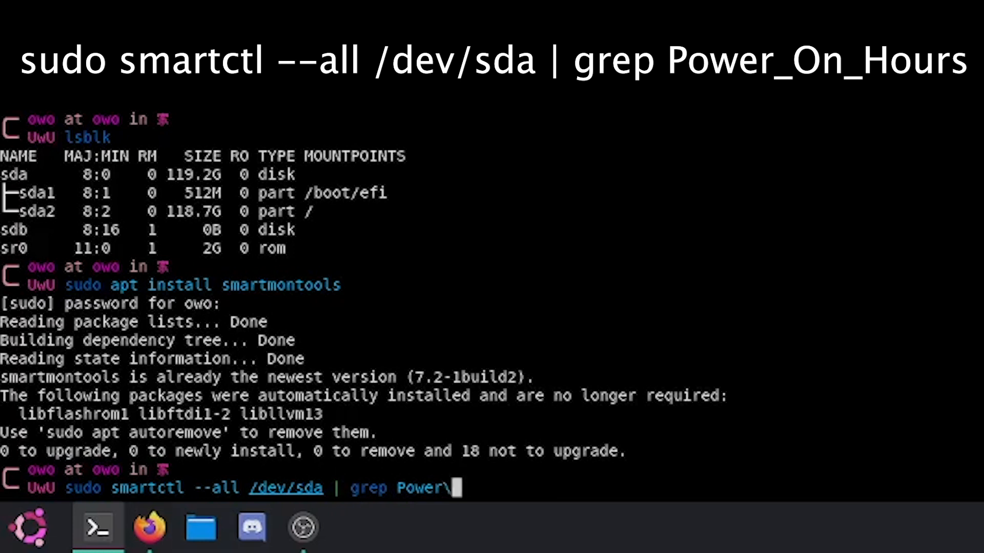
text(\\)
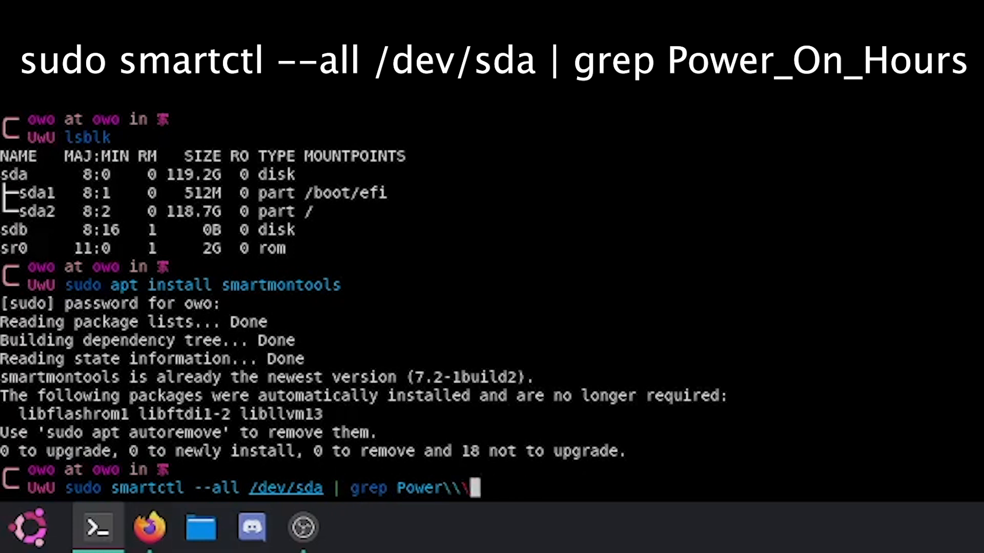
text(_On_Hours)
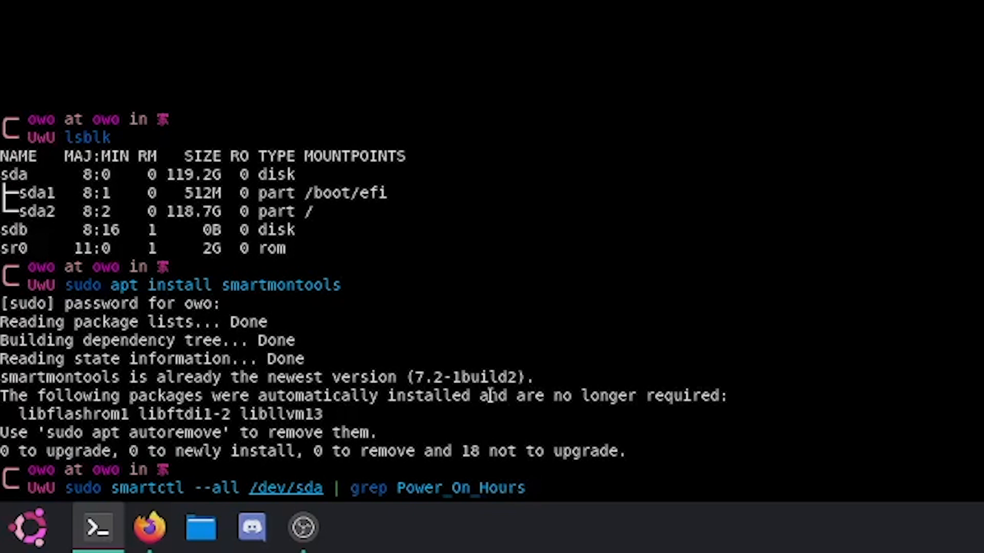
- Run the smartctl query to show sda's Power_On_Hours line with raw value 3
key(Return)
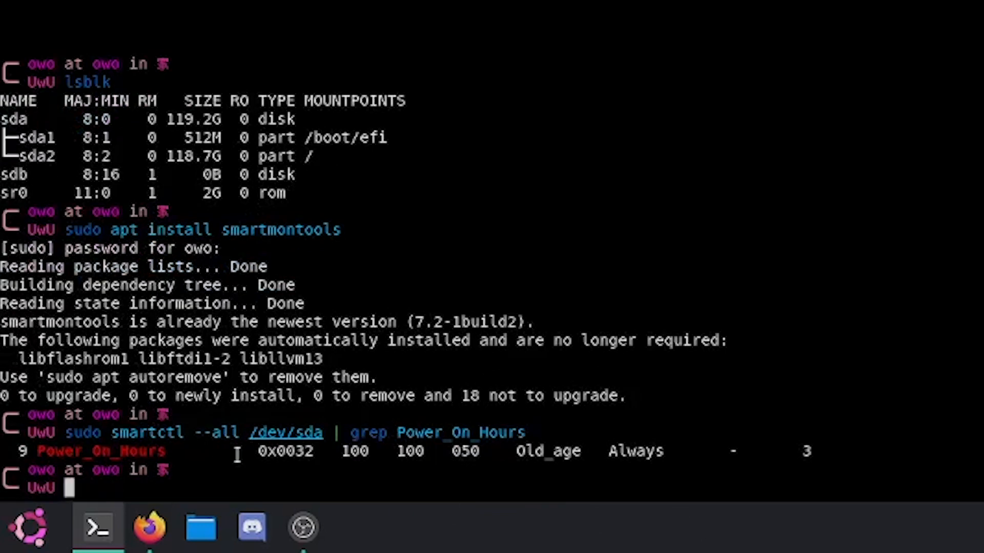
mouse_move(307, 439)
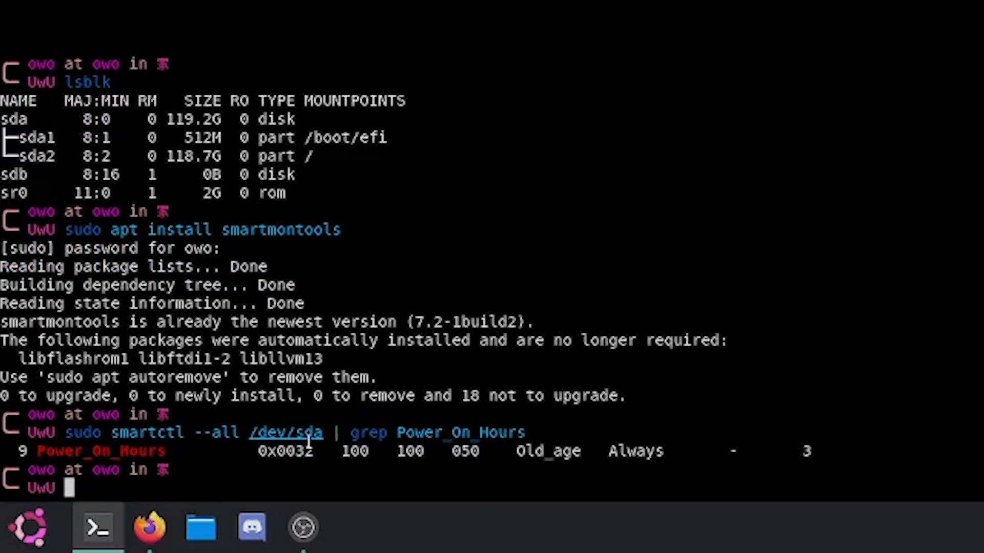
mouse_move(643, 450)
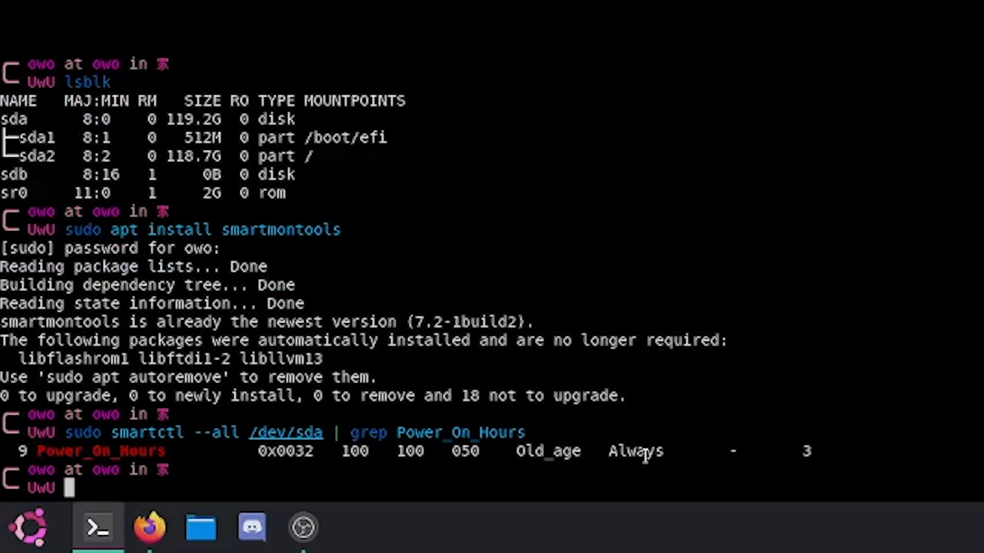
mouse_move(808, 452)
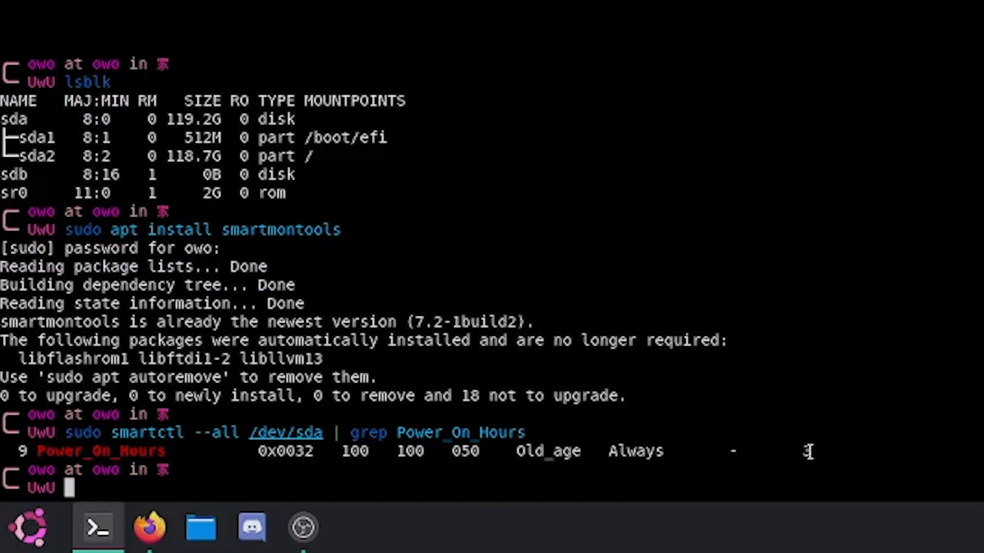